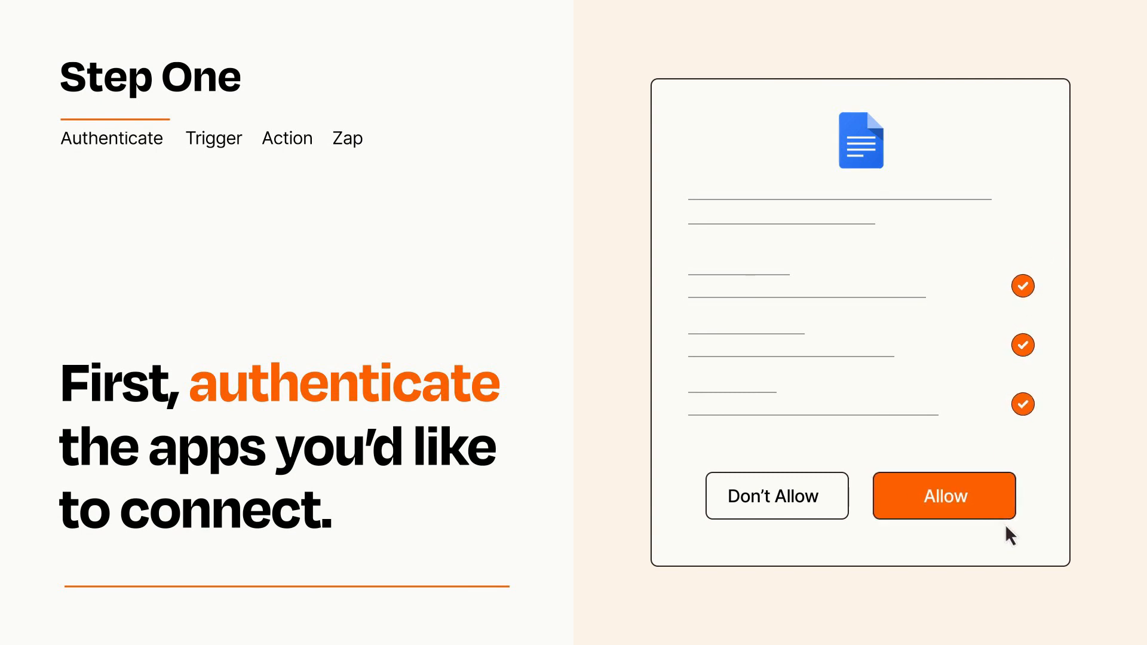
# Allow Google Docs to access the account in the authorization dialog.
pyautogui.click(944, 496)
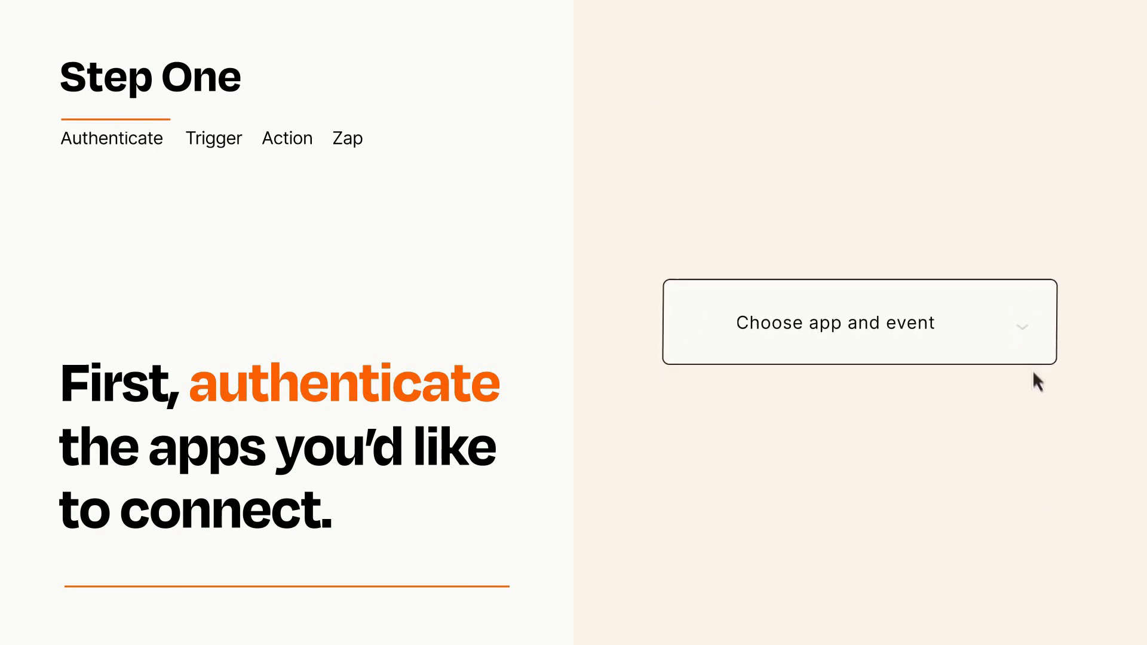
# Choose Google Sheets 'New Spreadsheet Row' as the Zap's trigger event.
pyautogui.click(858, 323)
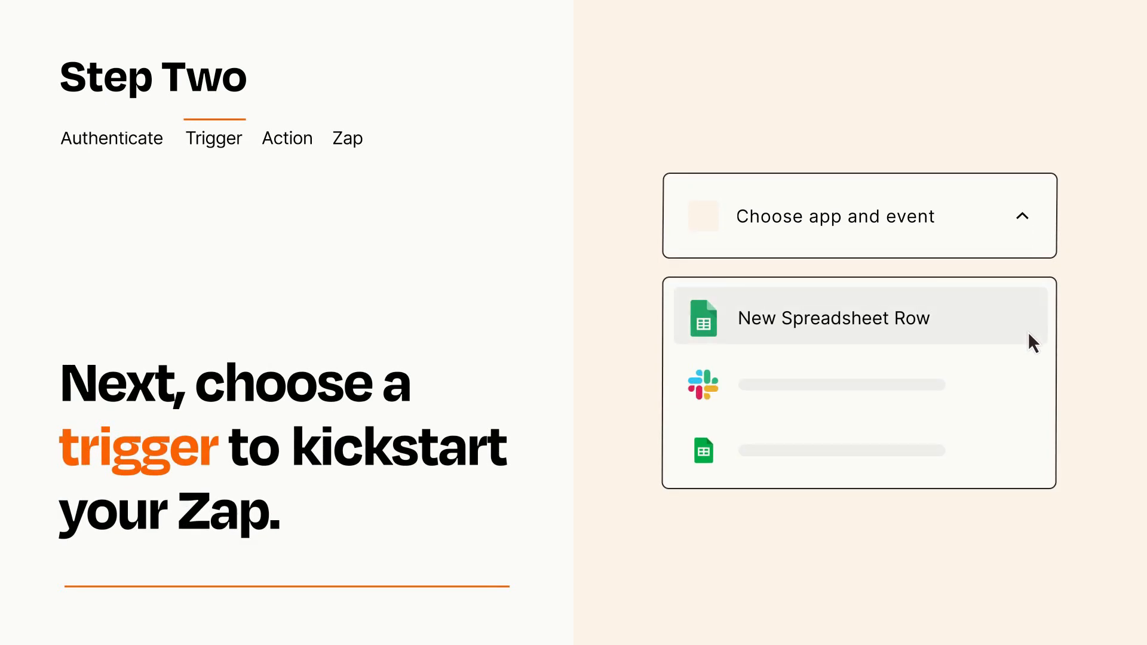
pyautogui.moveTo(1032, 381)
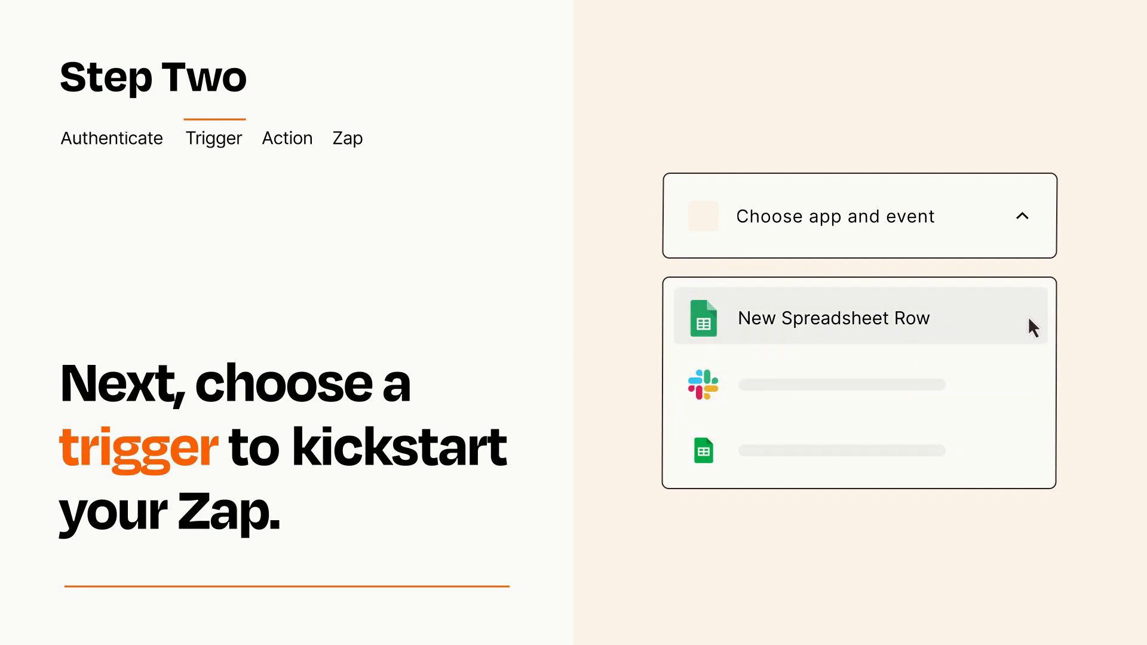
pyautogui.moveTo(1032, 336)
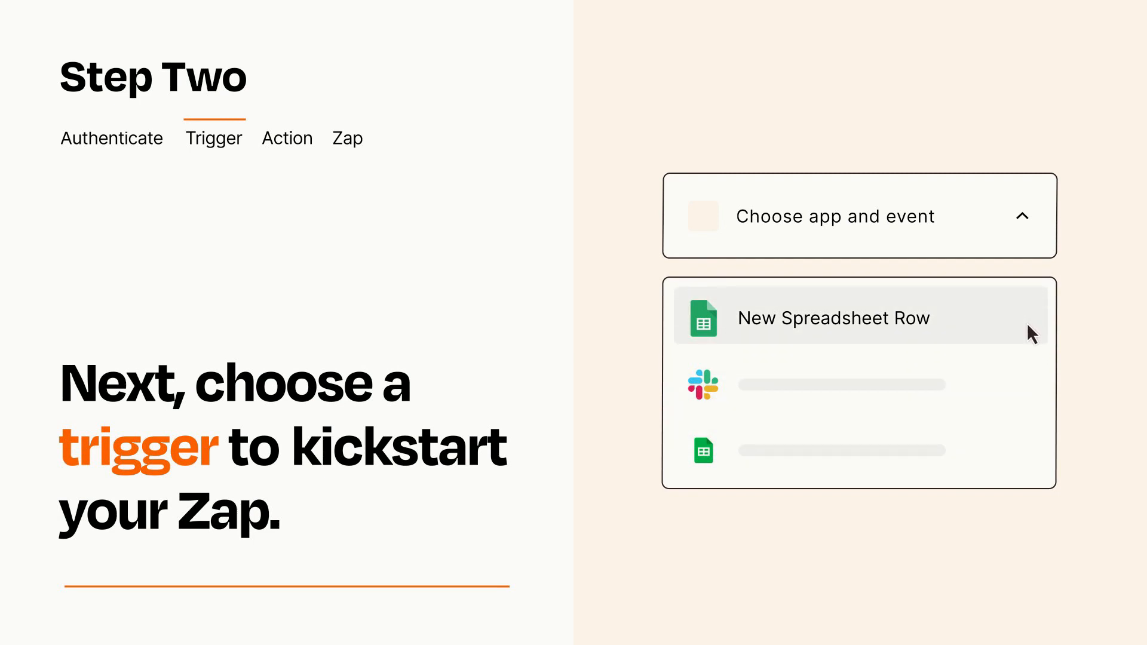
pyautogui.click(834, 318)
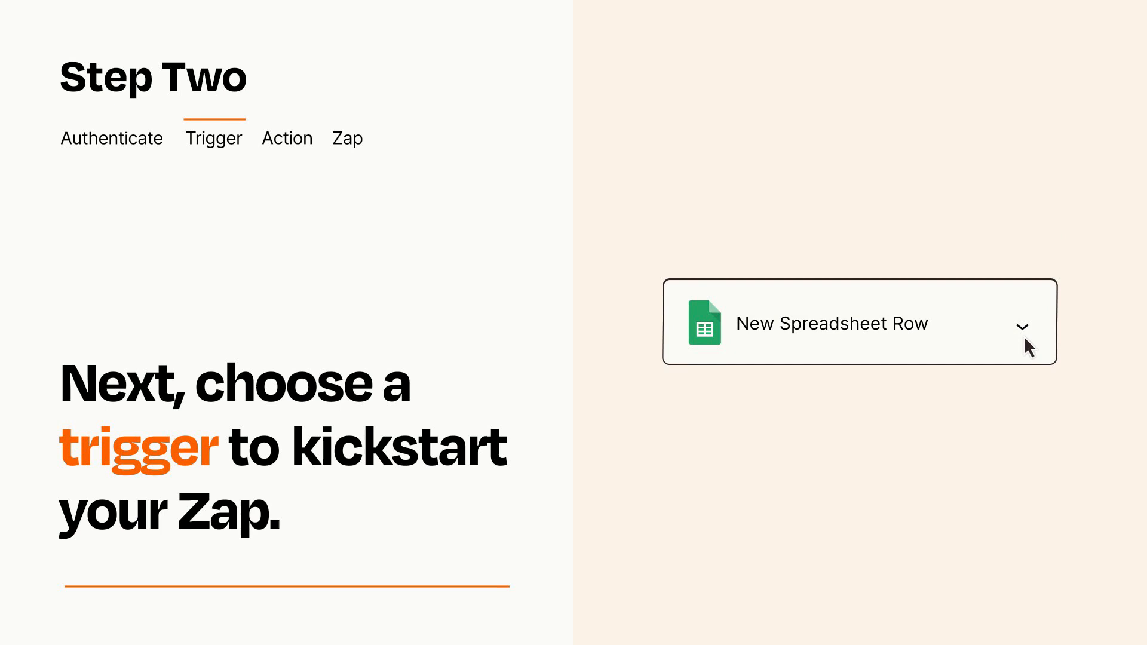
pyautogui.moveTo(1045, 339)
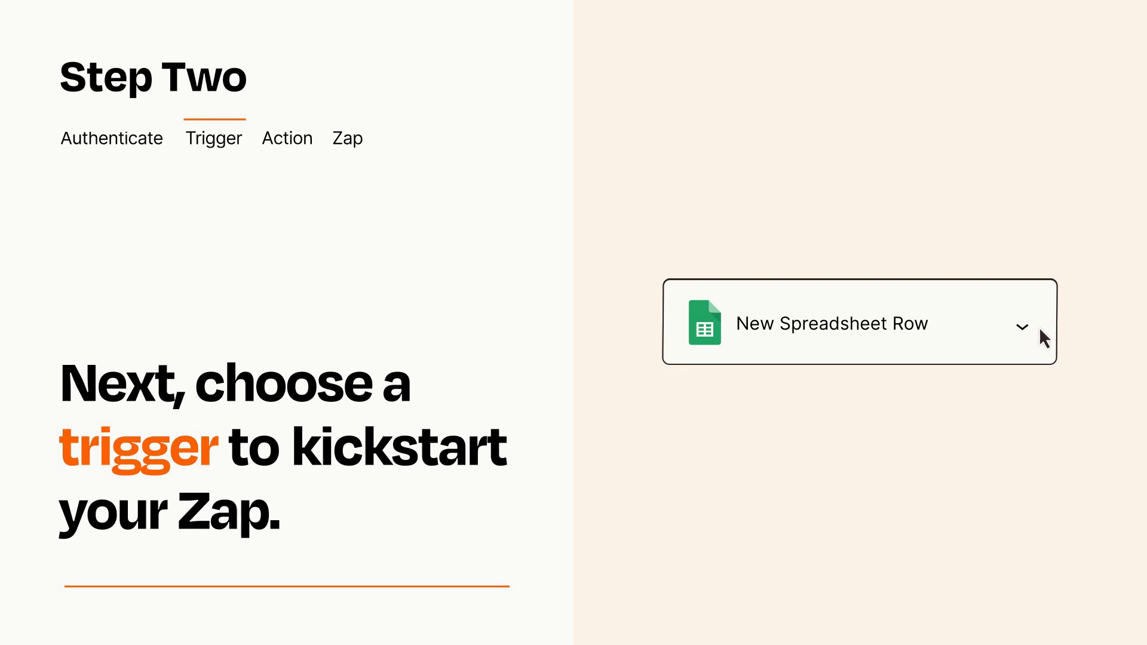
pyautogui.moveTo(1043, 330)
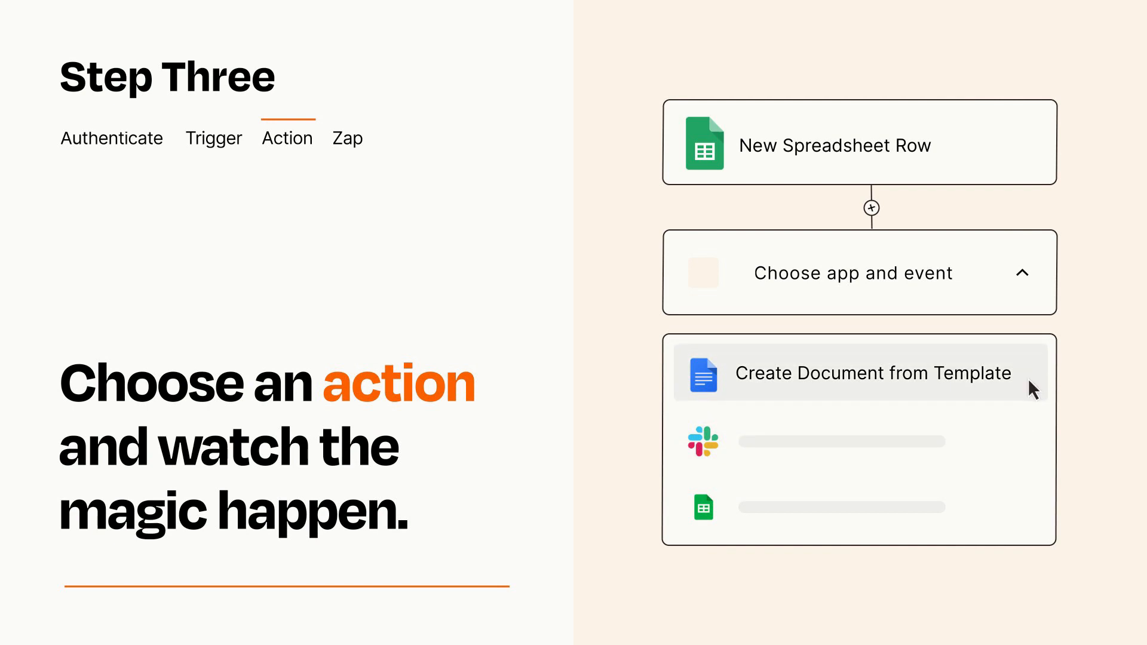
# Choose Google Docs 'Create Document from Template' as the Zap's action event.
pyautogui.click(872, 373)
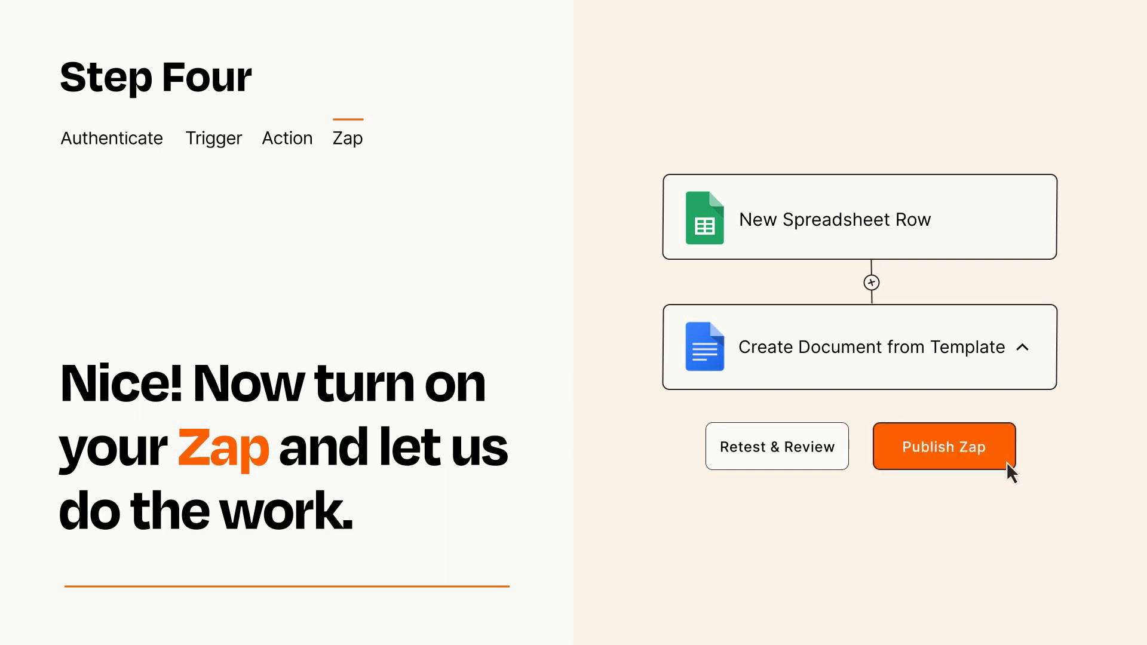
# Publish the Zap so the spreadsheet-row trigger runs the document action.
pyautogui.click(944, 447)
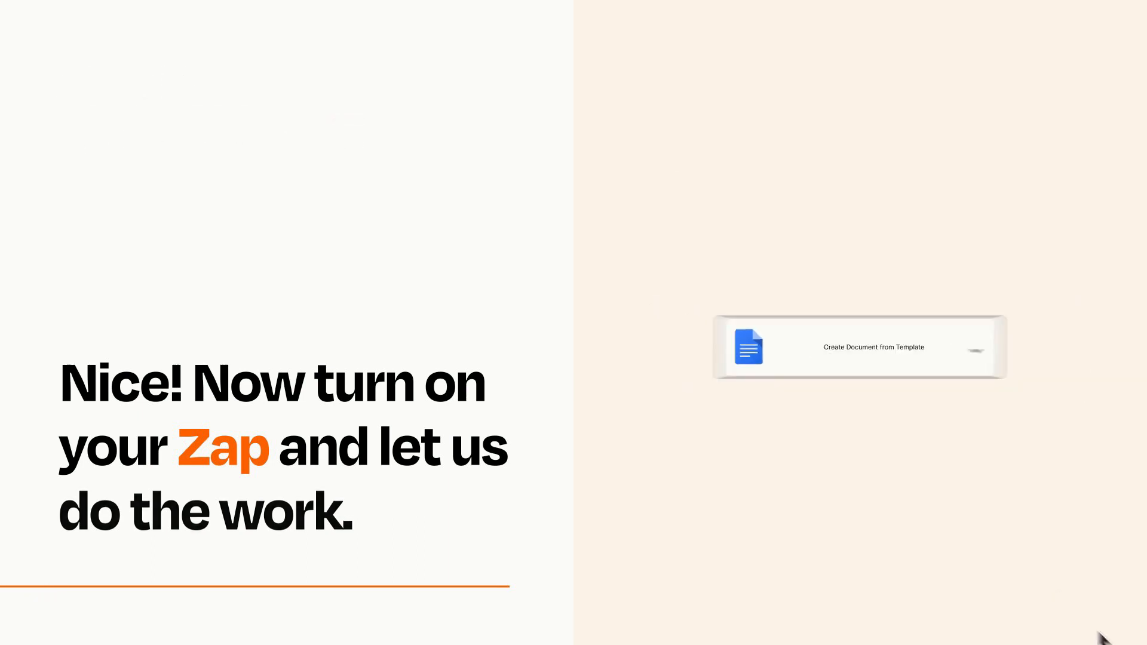